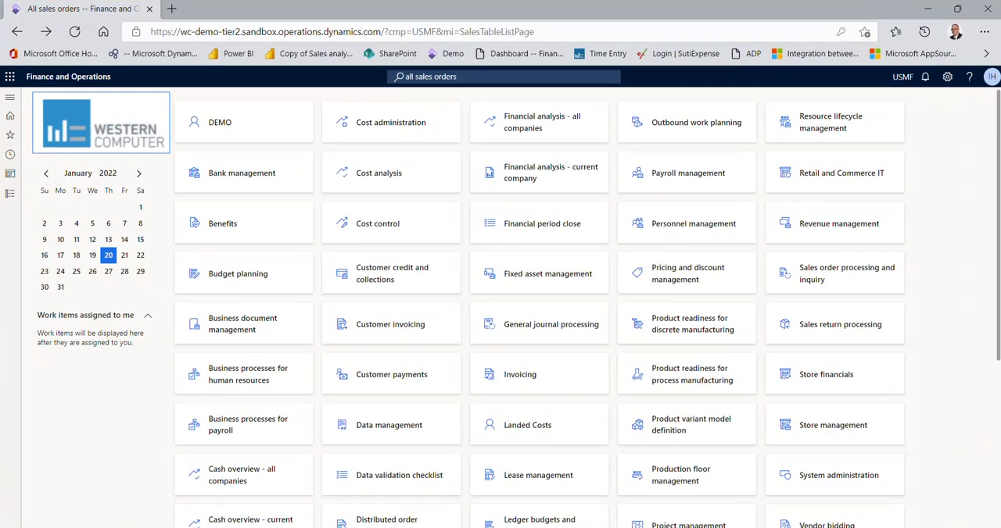
Create sales order 001687 for customer account MACYS from All sales orders
{"action": "left_click", "coordinate": [503, 75]}
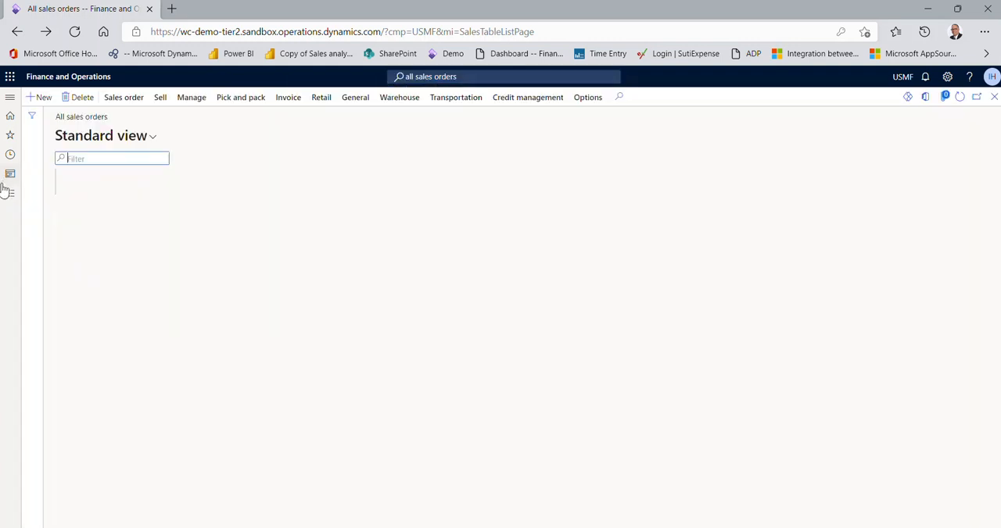
{"action": "left_click", "coordinate": [288, 97]}
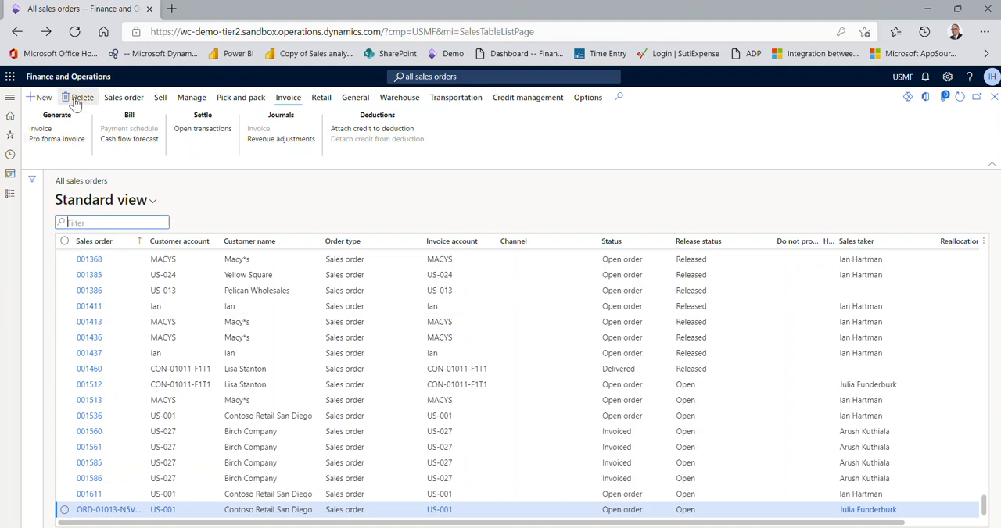
{"action": "mouse_move", "coordinate": [512, 100]}
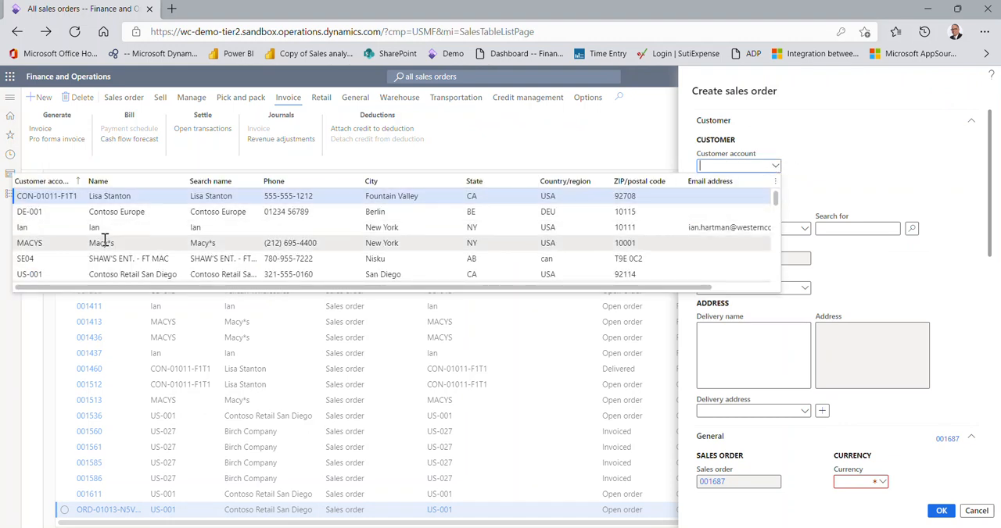
{"action": "left_click", "coordinate": [29, 243]}
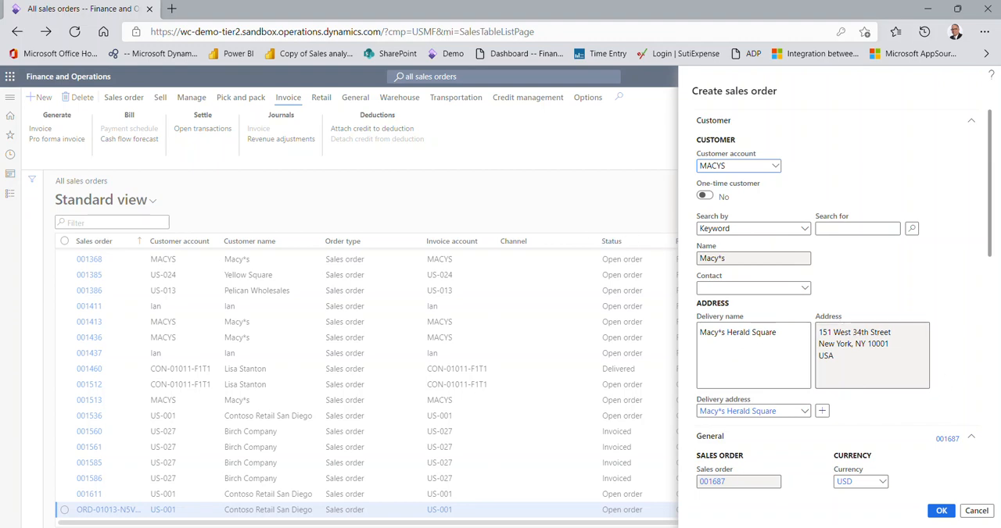
{"action": "mouse_move", "coordinate": [941, 511]}
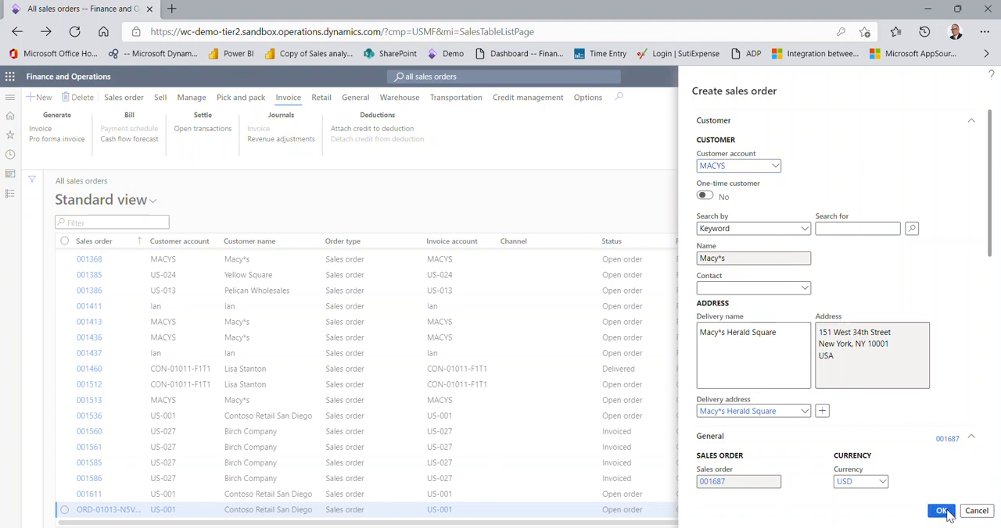
{"action": "left_click", "coordinate": [940, 511]}
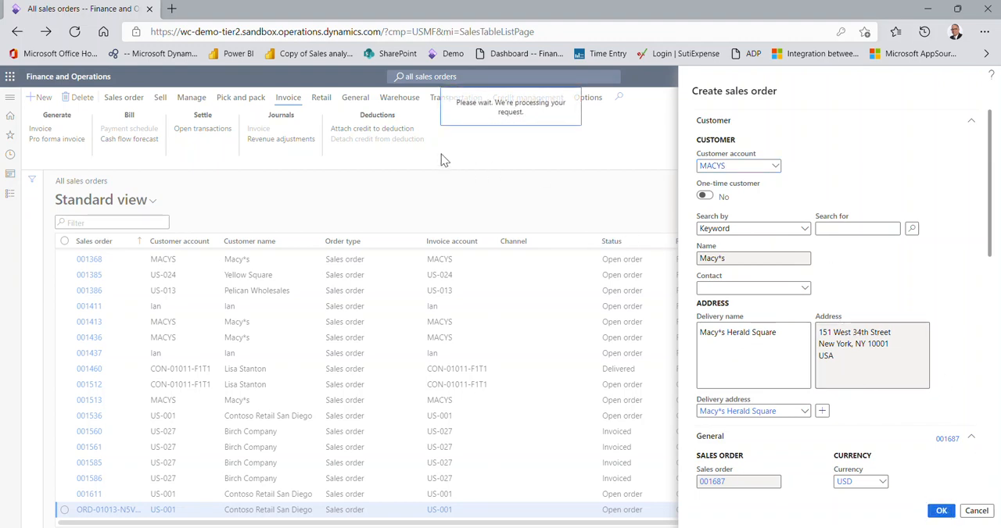
Add item D0004 HighEndSpeaker to the order line, filtering the lookup to All items
{"action": "left_click", "coordinate": [940, 510]}
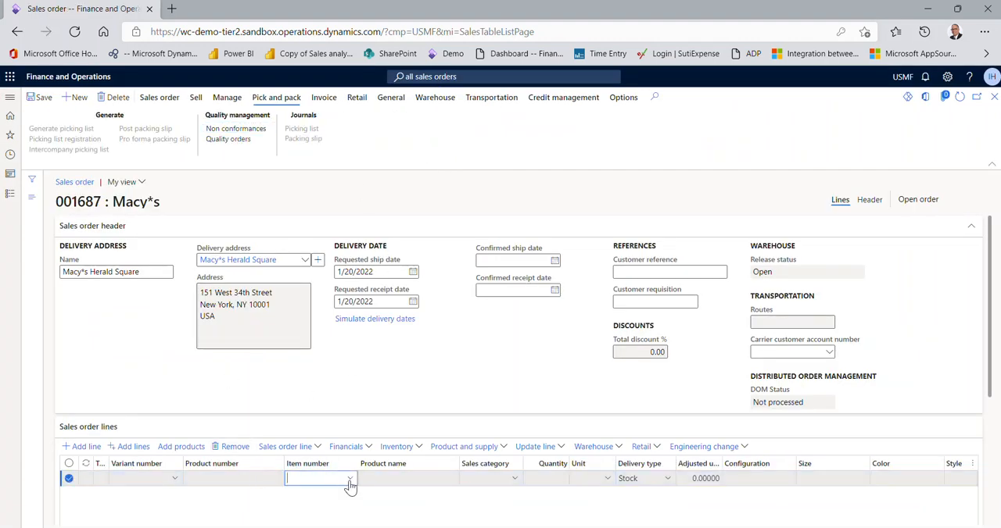
{"action": "left_click", "coordinate": [350, 478]}
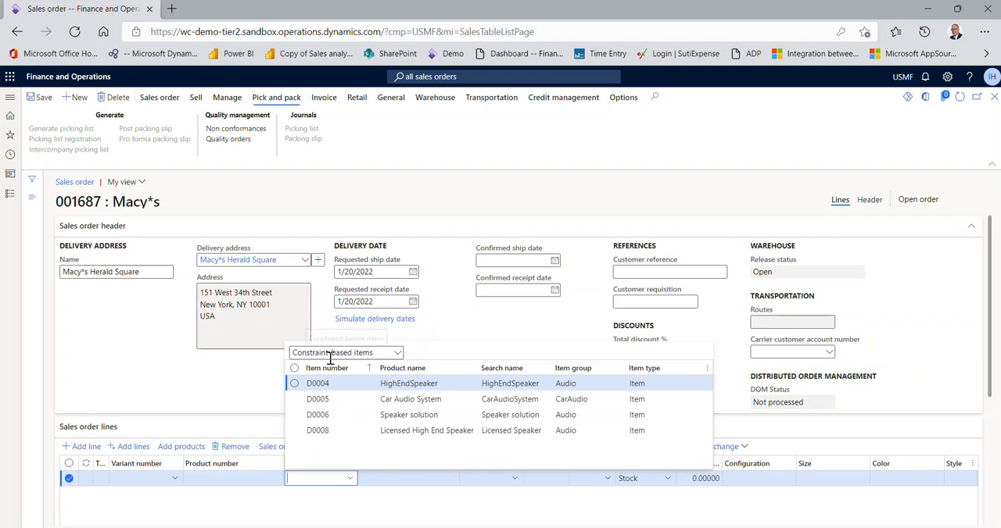
{"action": "mouse_move", "coordinate": [376, 352]}
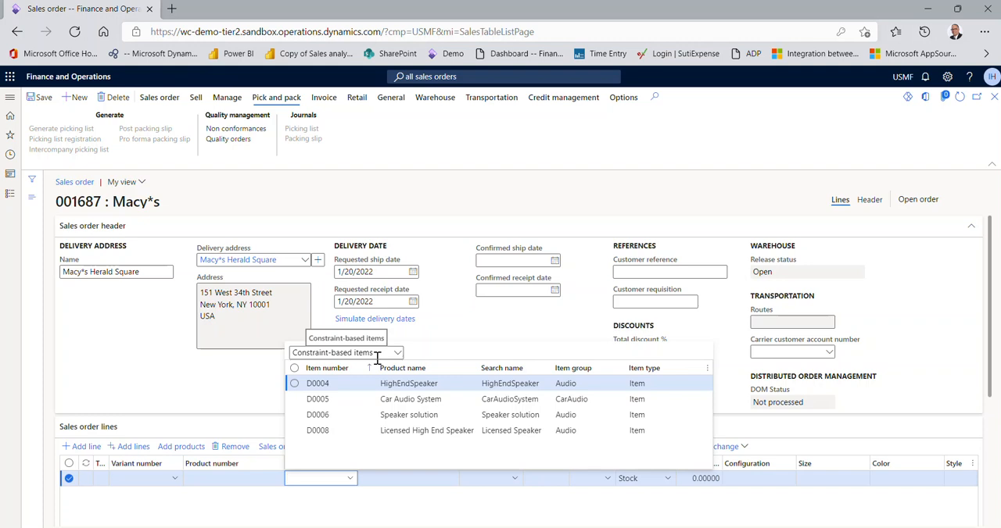
{"action": "left_click", "coordinate": [396, 352]}
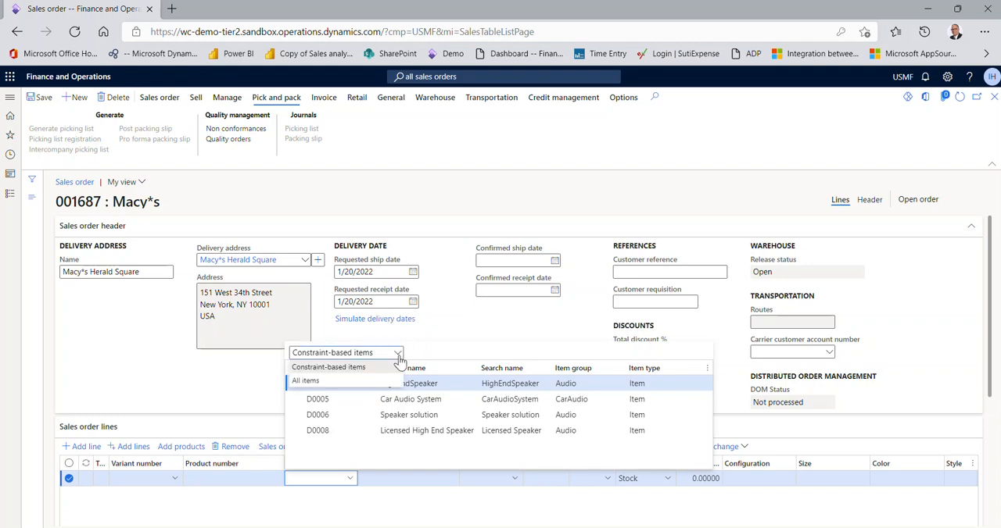
{"action": "left_click", "coordinate": [305, 381]}
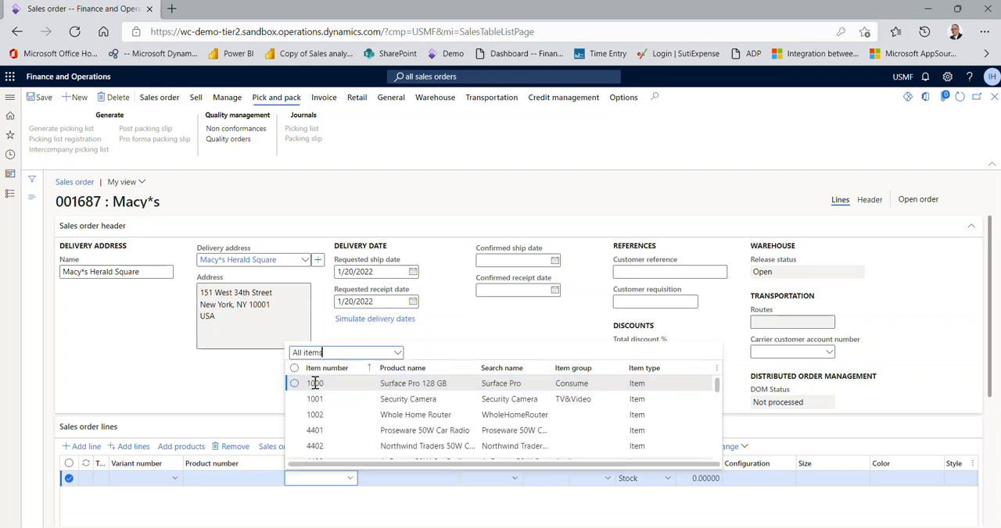
{"action": "mouse_move", "coordinate": [328, 445]}
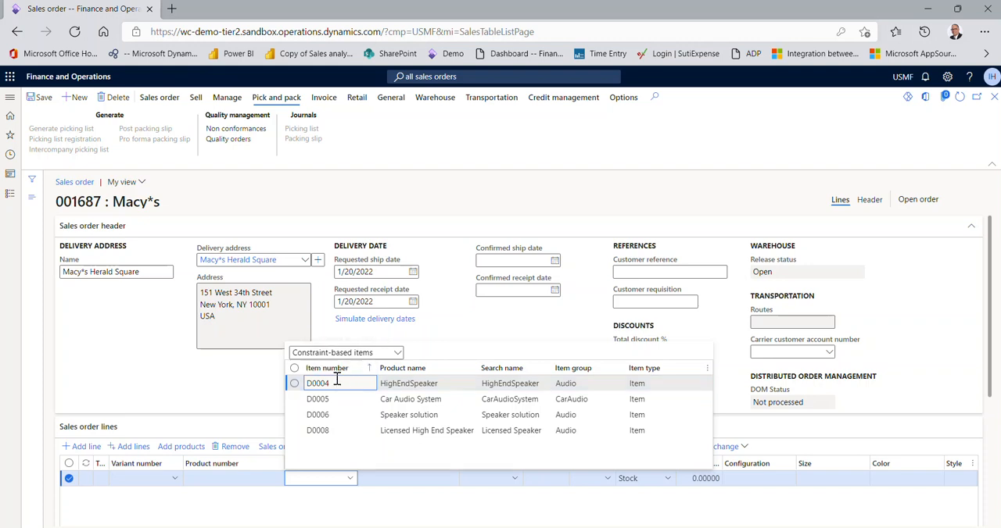
{"action": "left_click", "coordinate": [318, 383]}
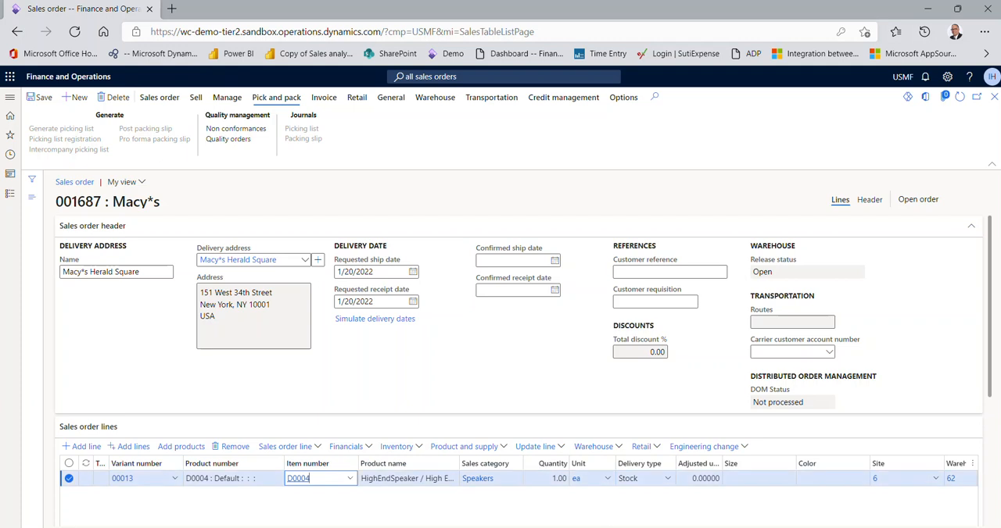
{"action": "mouse_move", "coordinate": [469, 446]}
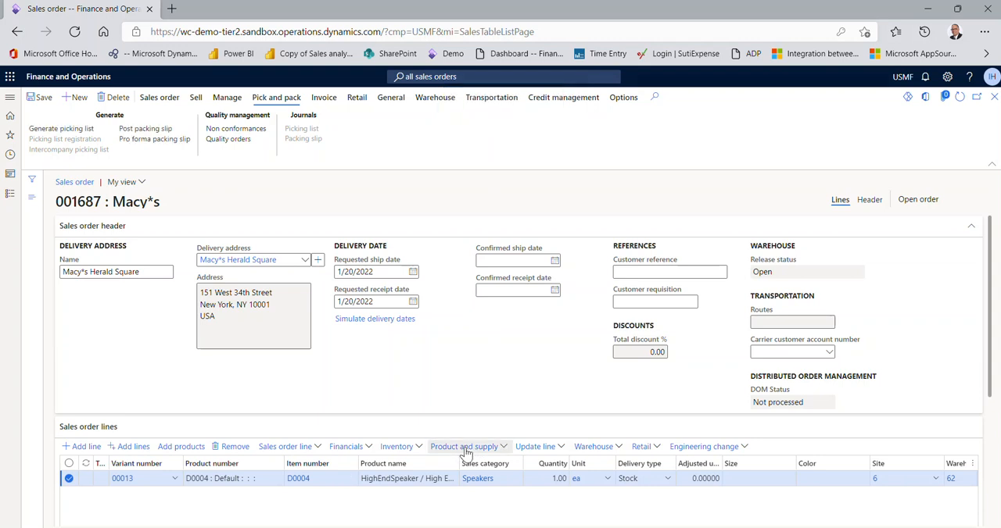
Configure the speaker line with Oak cabinet finish and Black front grill
{"action": "left_click", "coordinate": [465, 446]}
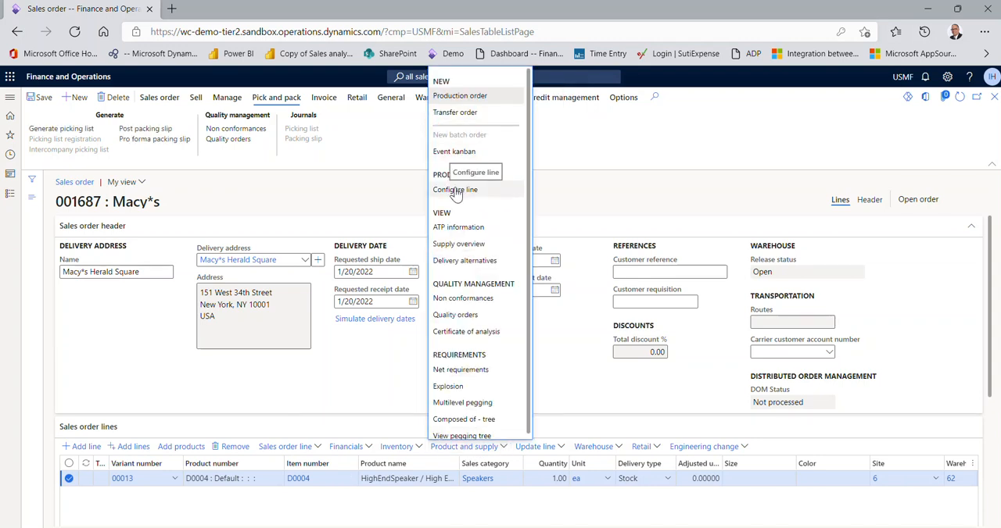
{"action": "left_click", "coordinate": [455, 190]}
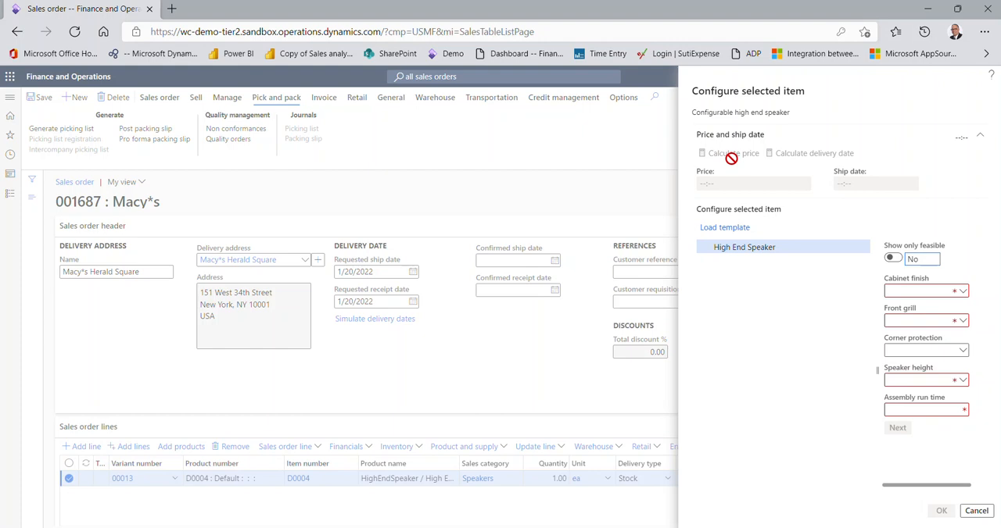
{"action": "mouse_move", "coordinate": [811, 169]}
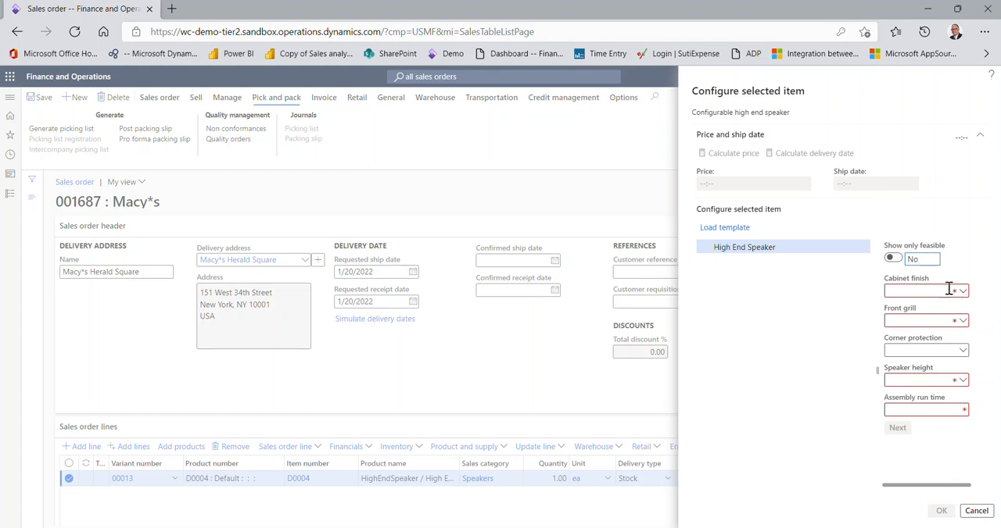
{"action": "mouse_move", "coordinate": [916, 319]}
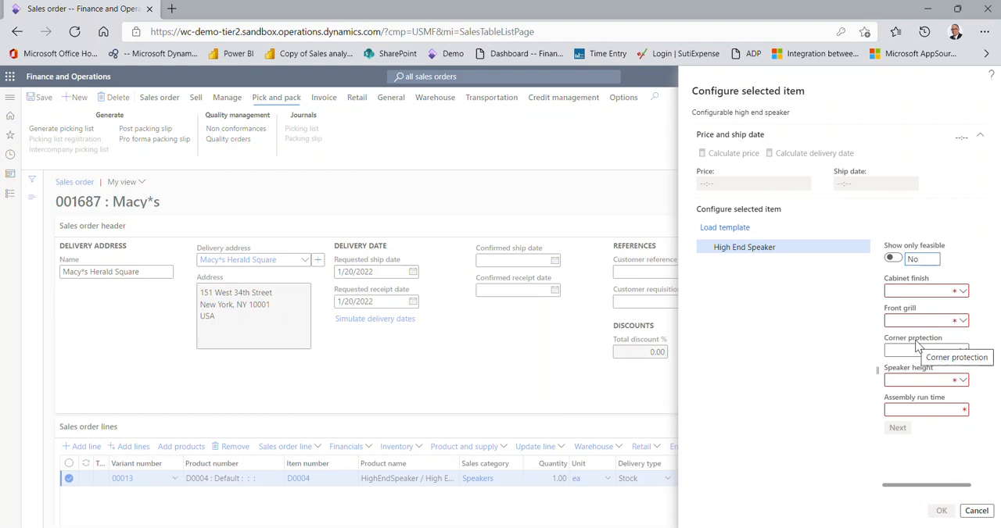
{"action": "mouse_move", "coordinate": [911, 377]}
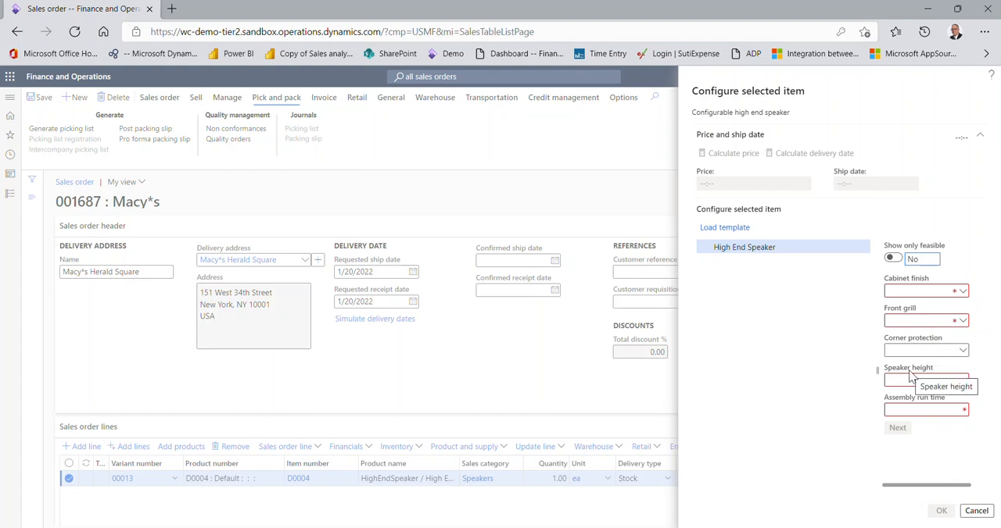
{"action": "left_click", "coordinate": [962, 291]}
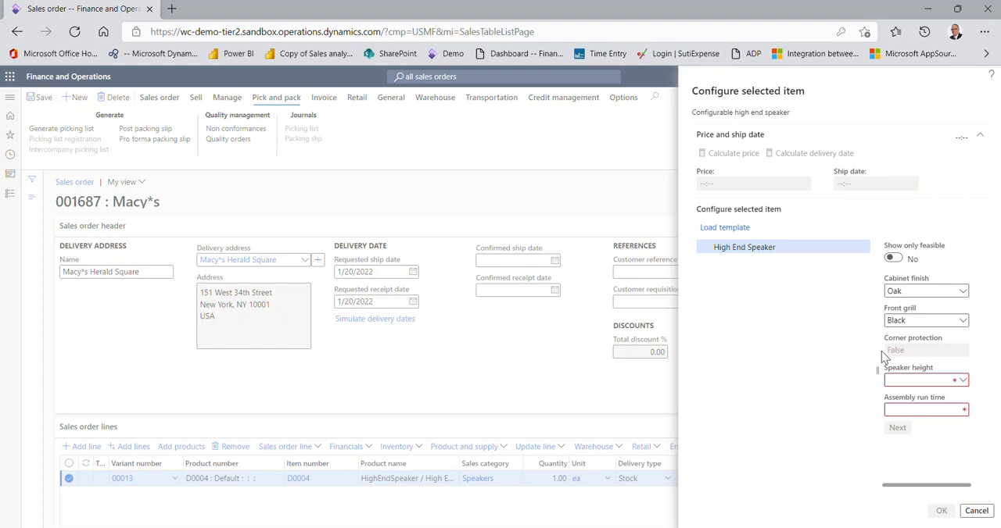
{"action": "left_click", "coordinate": [963, 321]}
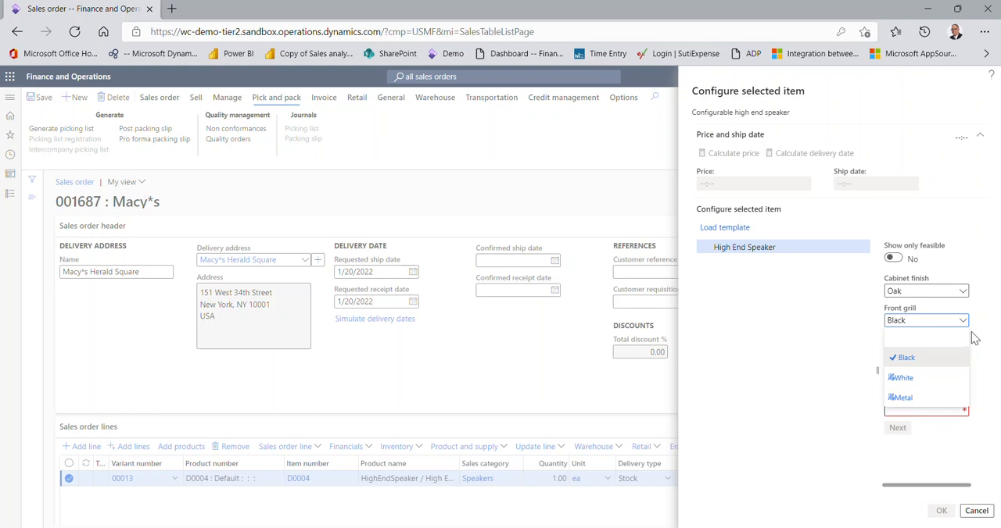
{"action": "mouse_move", "coordinate": [900, 378]}
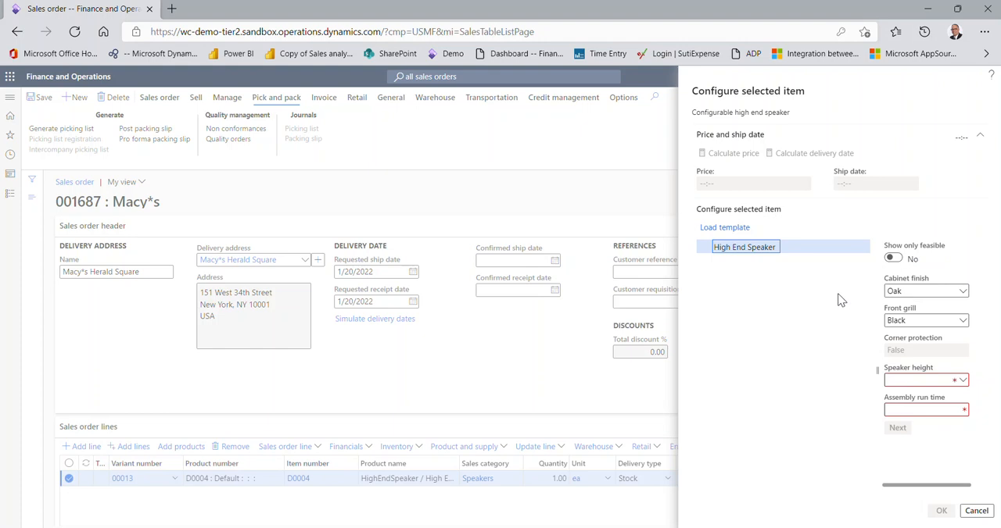
Toggle the feasible-values filter on and off, and set Speaker height to 10
{"action": "left_click", "coordinate": [892, 258]}
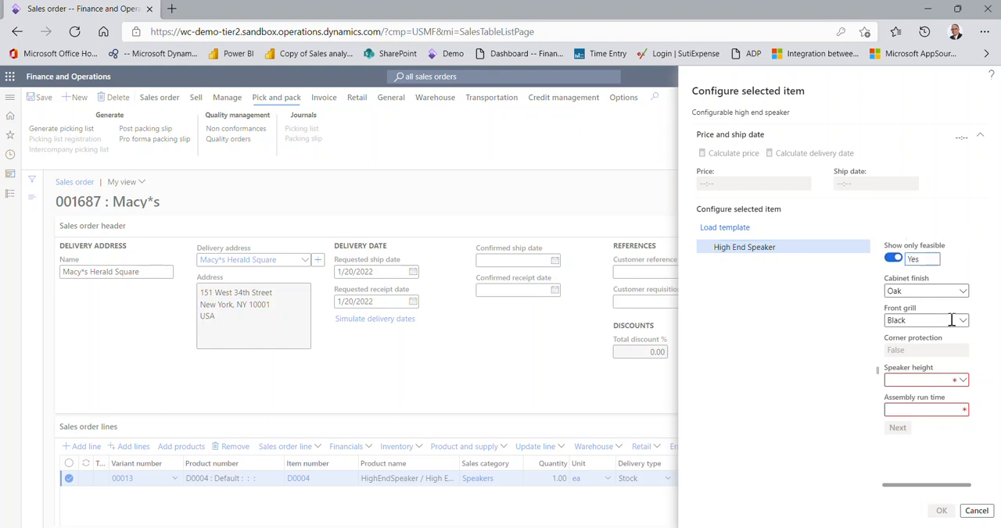
{"action": "left_click", "coordinate": [960, 320]}
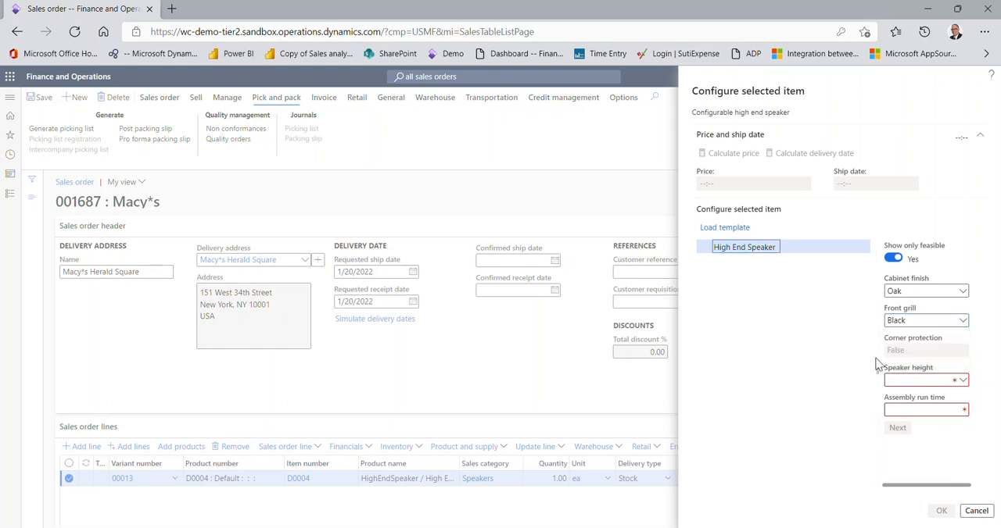
{"action": "left_click", "coordinate": [893, 258]}
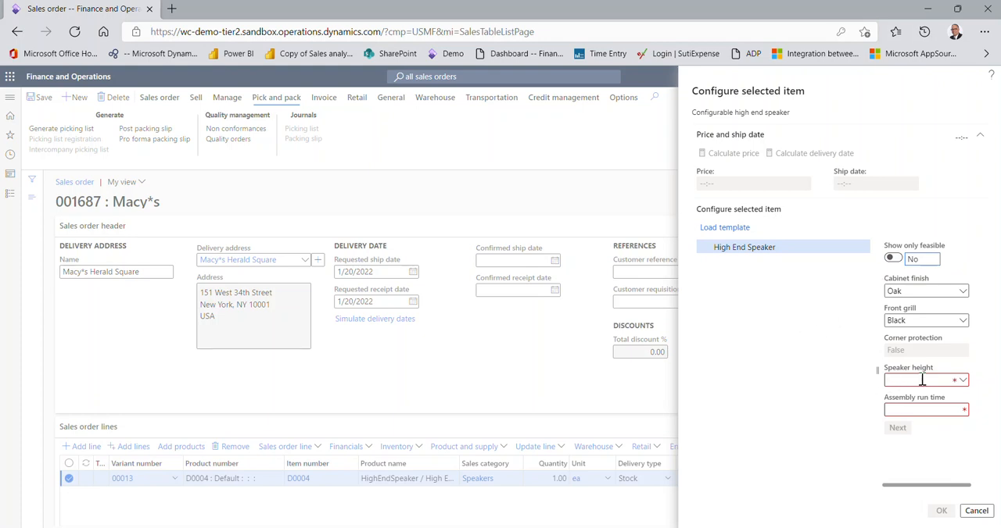
{"action": "left_click", "coordinate": [962, 380]}
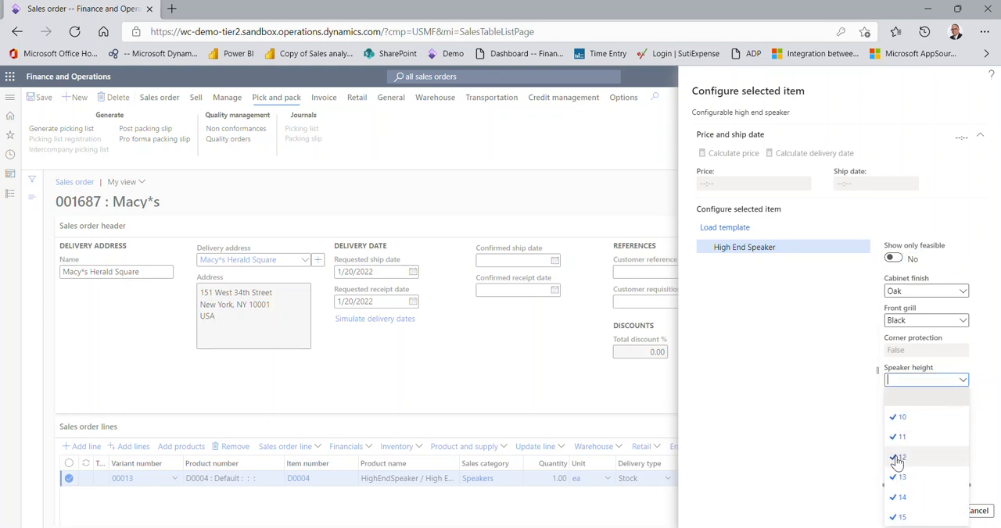
{"action": "left_click", "coordinate": [900, 417]}
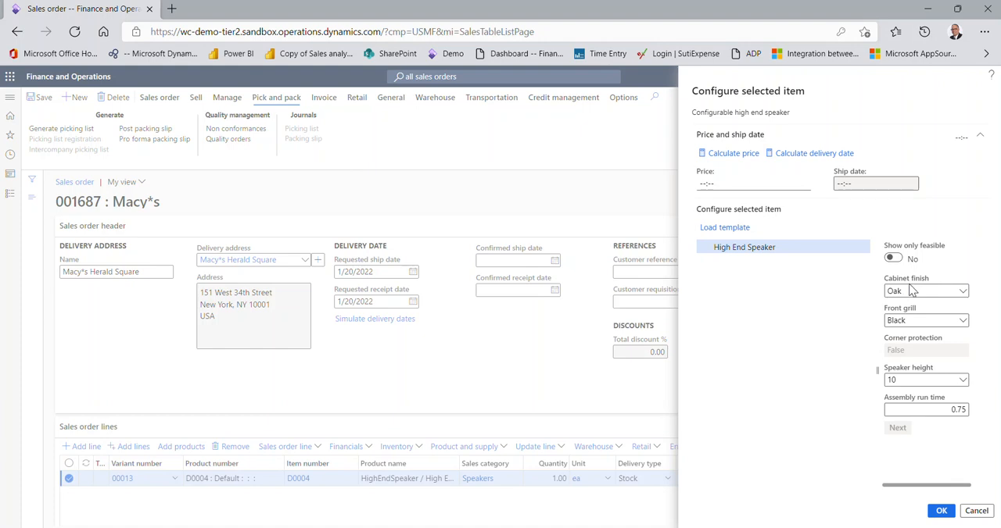
{"action": "mouse_move", "coordinate": [907, 290]}
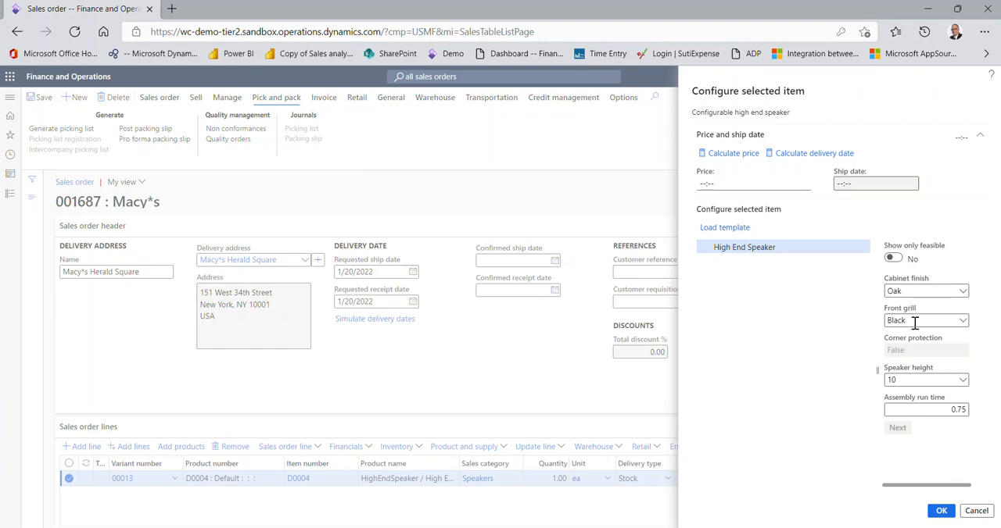
{"action": "mouse_move", "coordinate": [906, 377]}
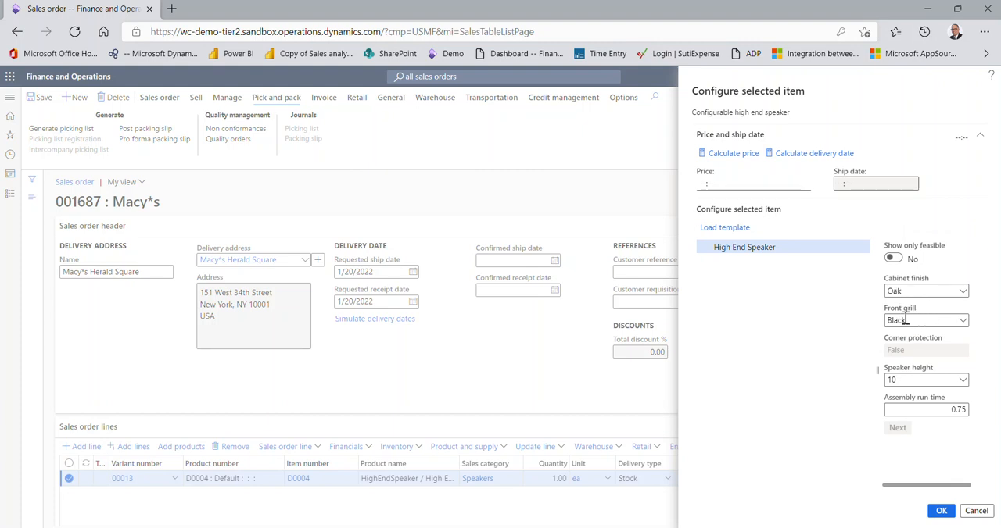
{"action": "mouse_move", "coordinate": [925, 380]}
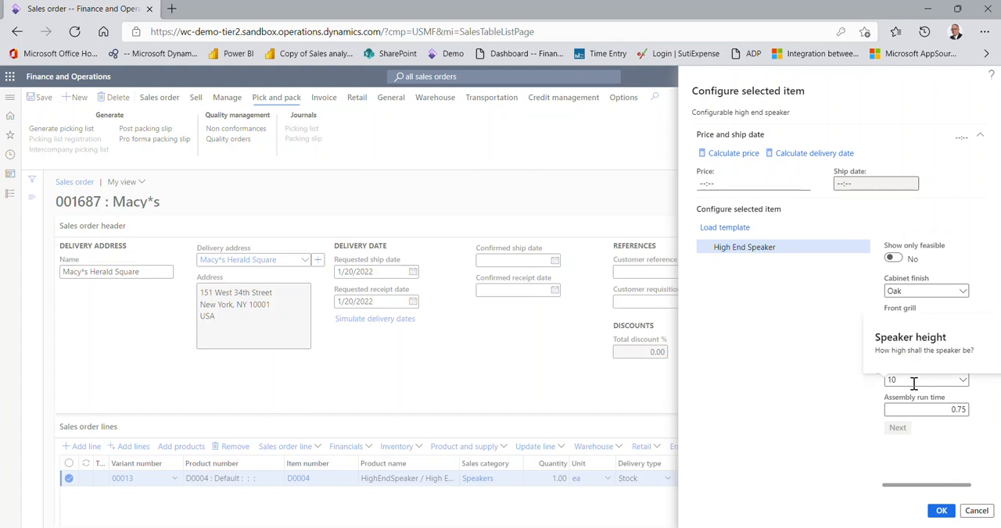
Try Speaker height 15 (run time 1.25), then return it to 10 (run time 0.75)
{"action": "left_click", "coordinate": [925, 320]}
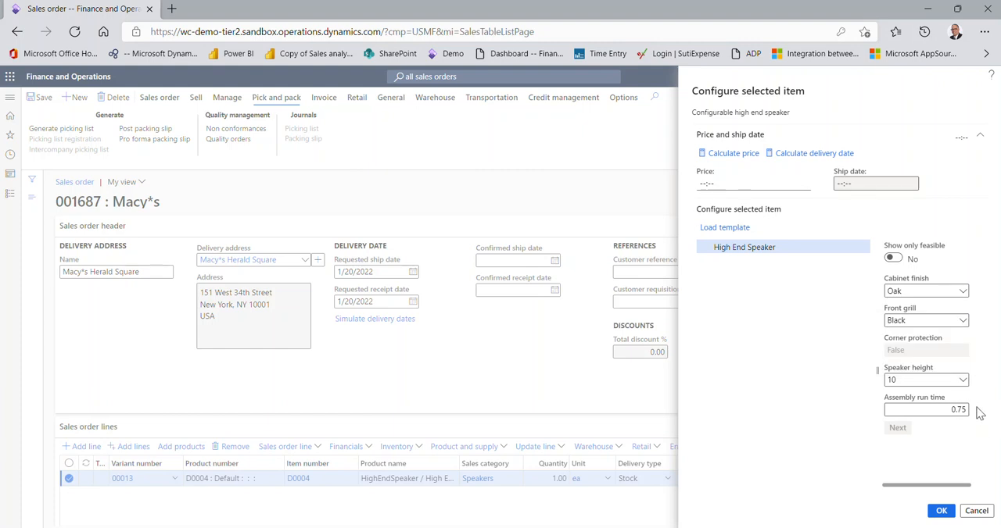
{"action": "mouse_move", "coordinate": [962, 426]}
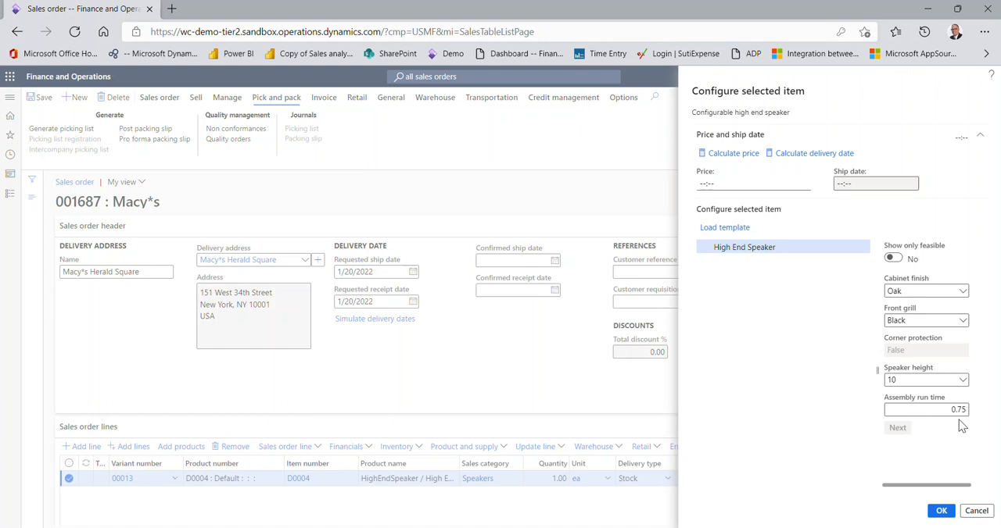
{"action": "left_click", "coordinate": [961, 380]}
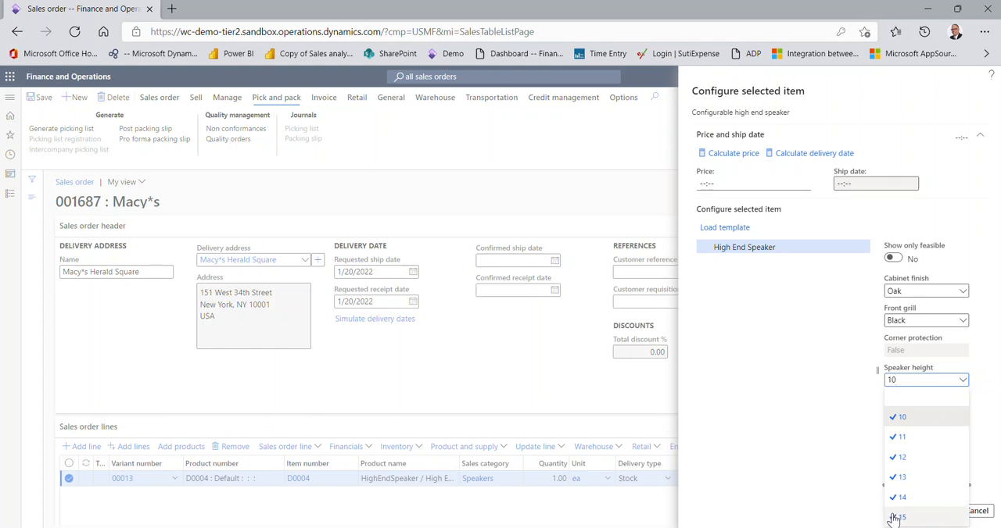
{"action": "left_click", "coordinate": [898, 518]}
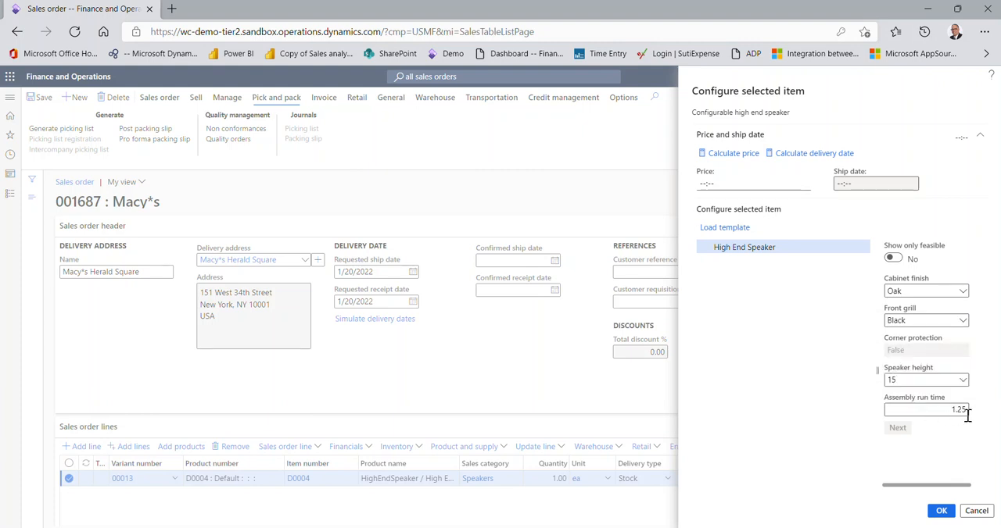
{"action": "left_click", "coordinate": [963, 380]}
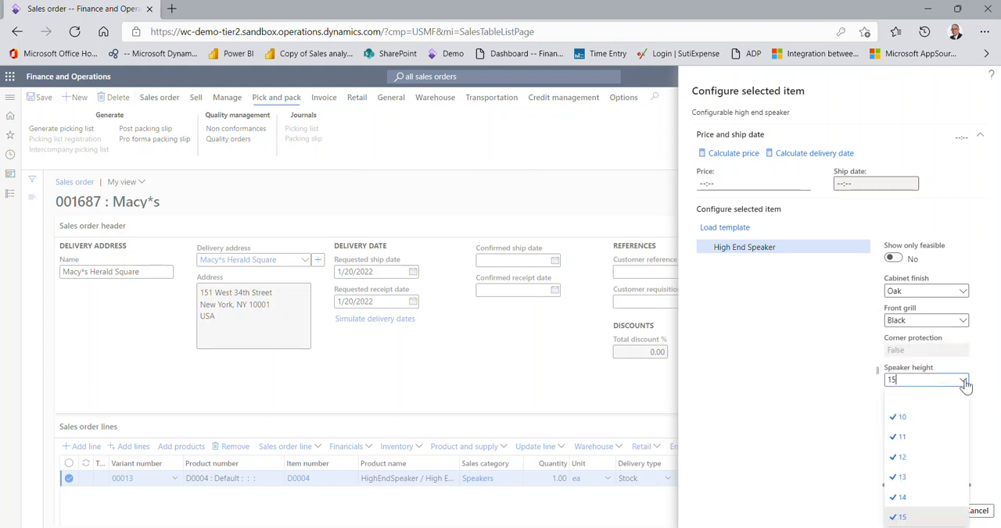
{"action": "left_click", "coordinate": [900, 417]}
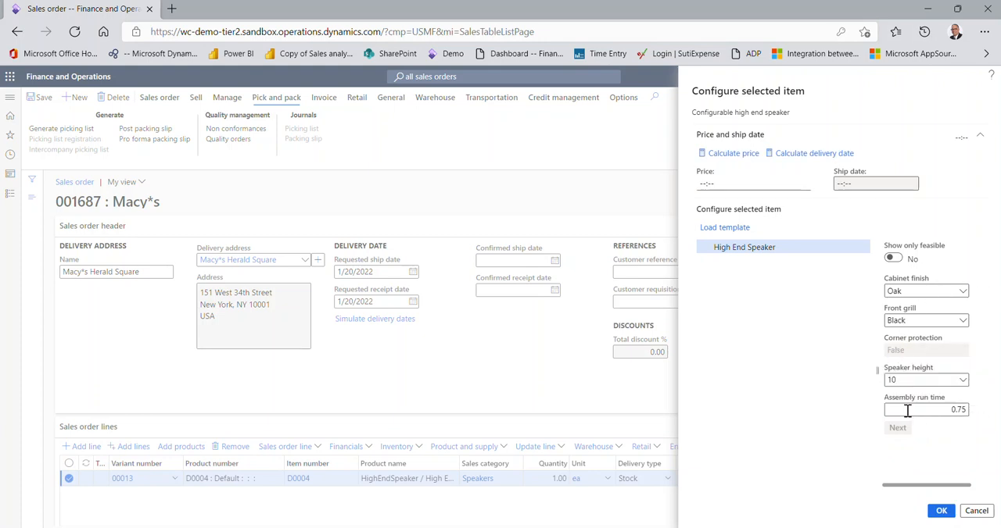
{"action": "mouse_move", "coordinate": [942, 430]}
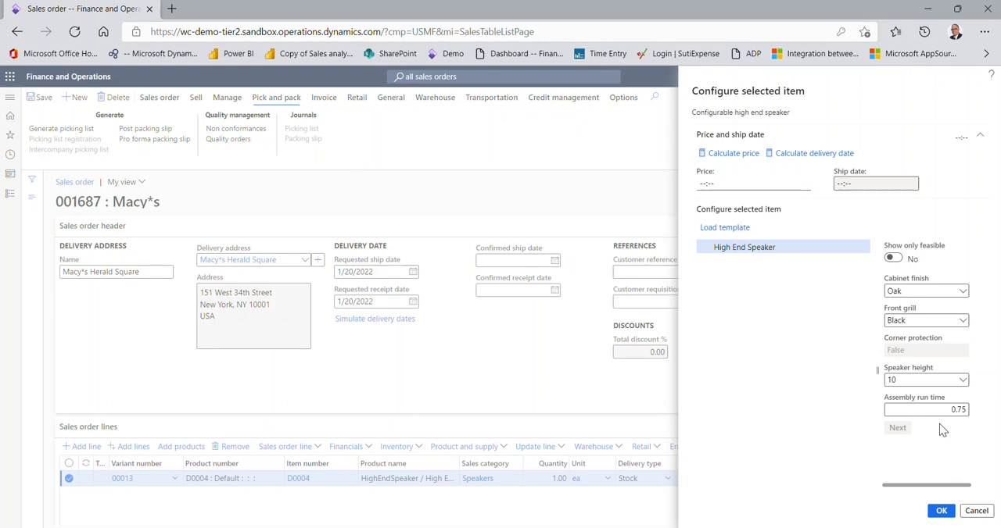
{"action": "mouse_move", "coordinate": [929, 404]}
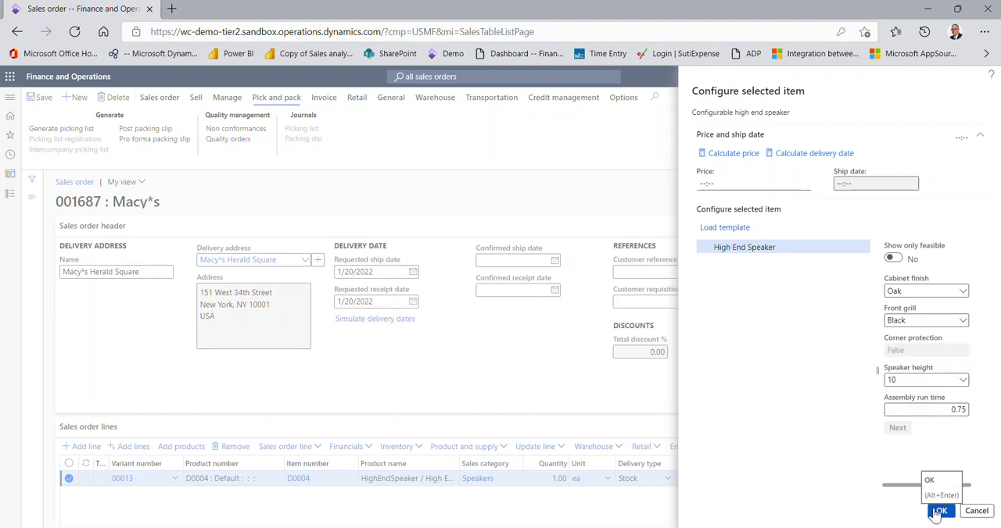
Confirm the configuration so the line becomes variant VN-000692, D0004 Oak-Black-10
{"action": "left_click", "coordinate": [939, 510]}
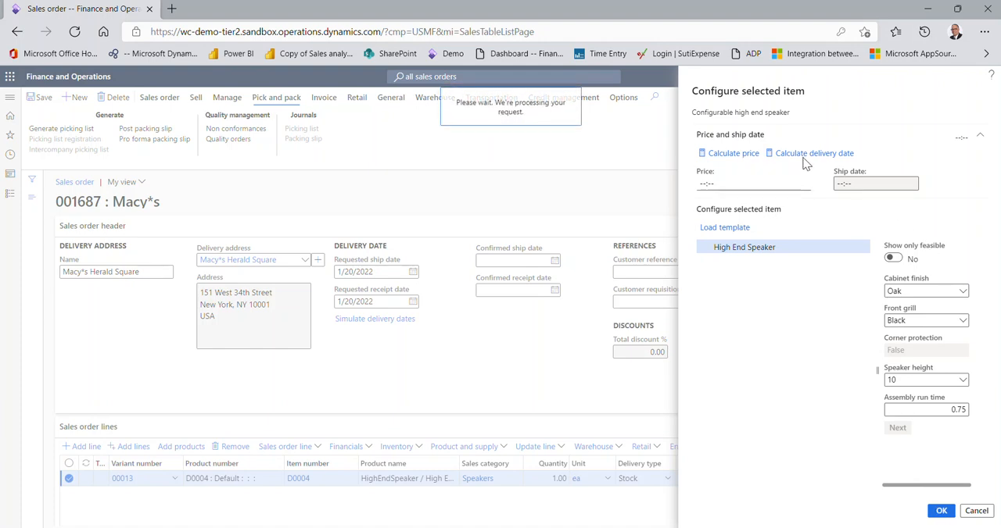
{"action": "mouse_move", "coordinate": [765, 162]}
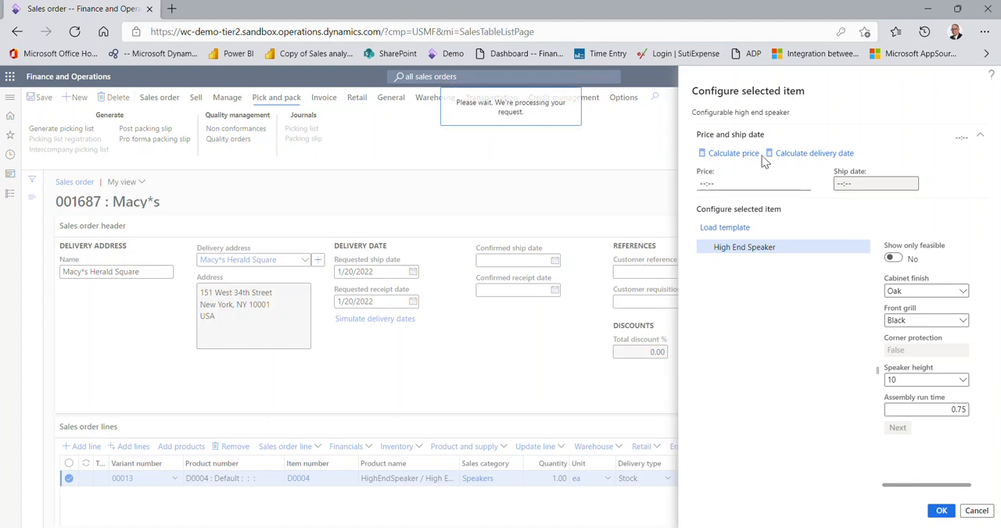
{"action": "left_click", "coordinate": [942, 511]}
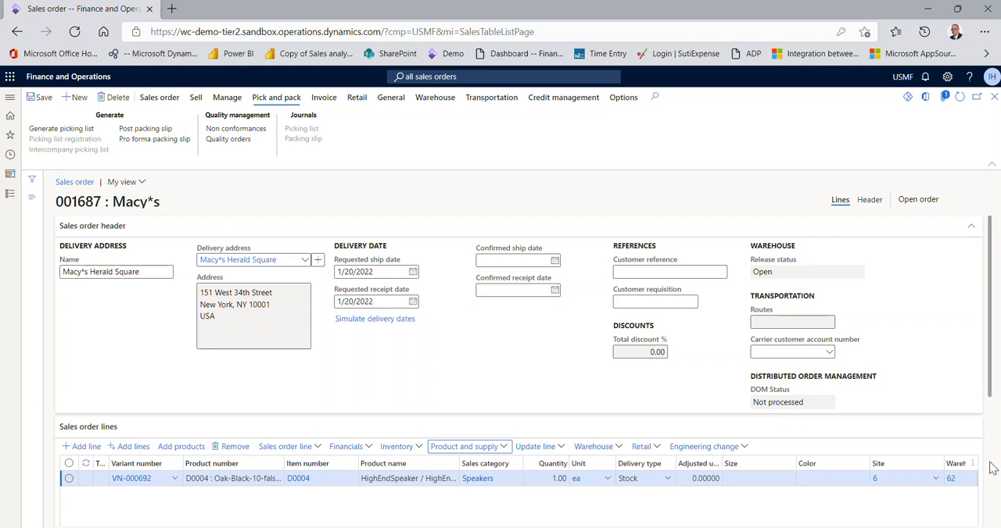
Show the line's Product details: configuration Oak-Black-10, sub-BOM 000427, subroute 000325
{"action": "scroll", "scroll_direction": "down", "scroll_amount": 3}
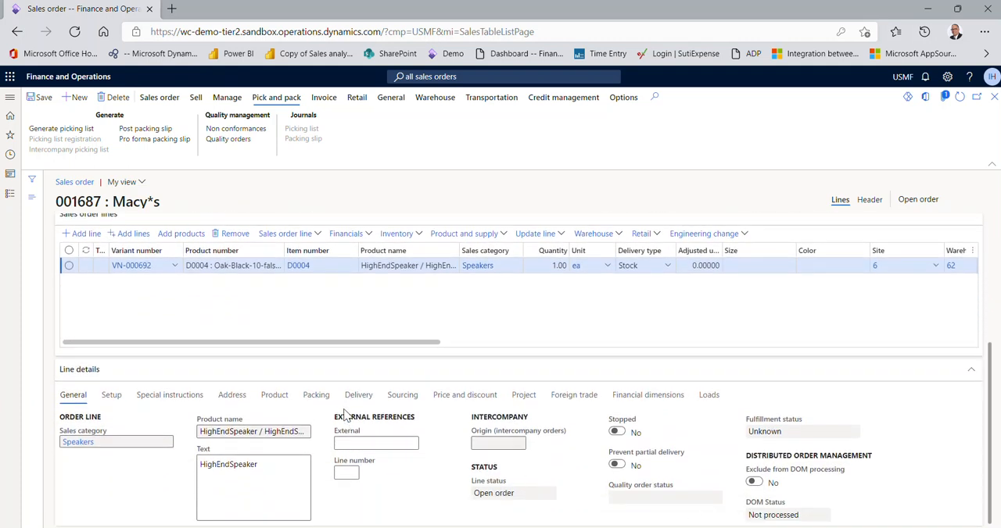
{"action": "left_click", "coordinate": [275, 395]}
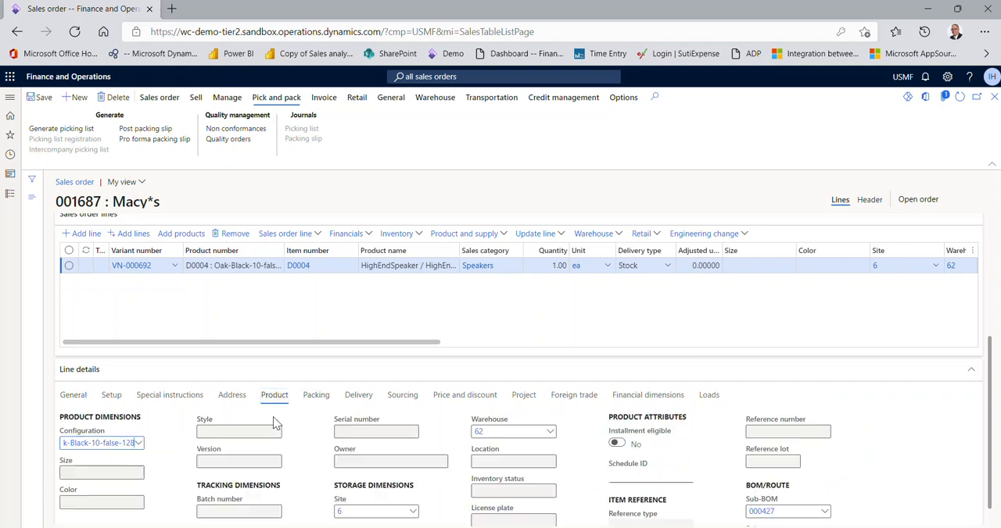
{"action": "scroll", "scroll_direction": "down", "scroll_amount": 3}
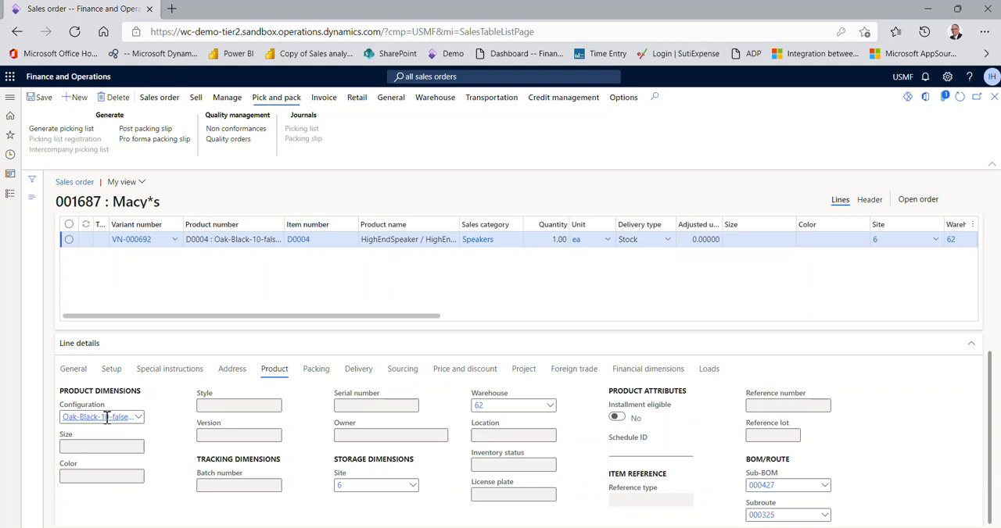
{"action": "mouse_move", "coordinate": [101, 417]}
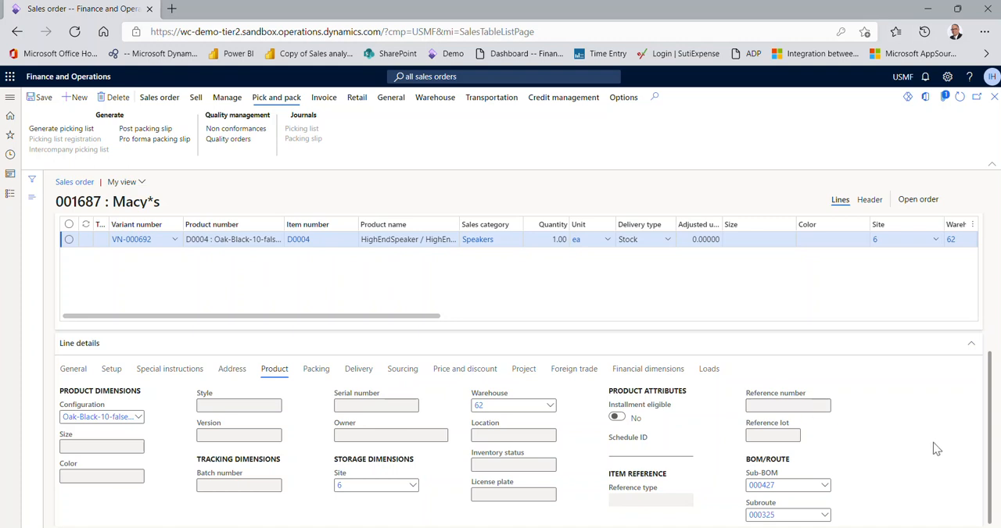
{"action": "mouse_move", "coordinate": [807, 473]}
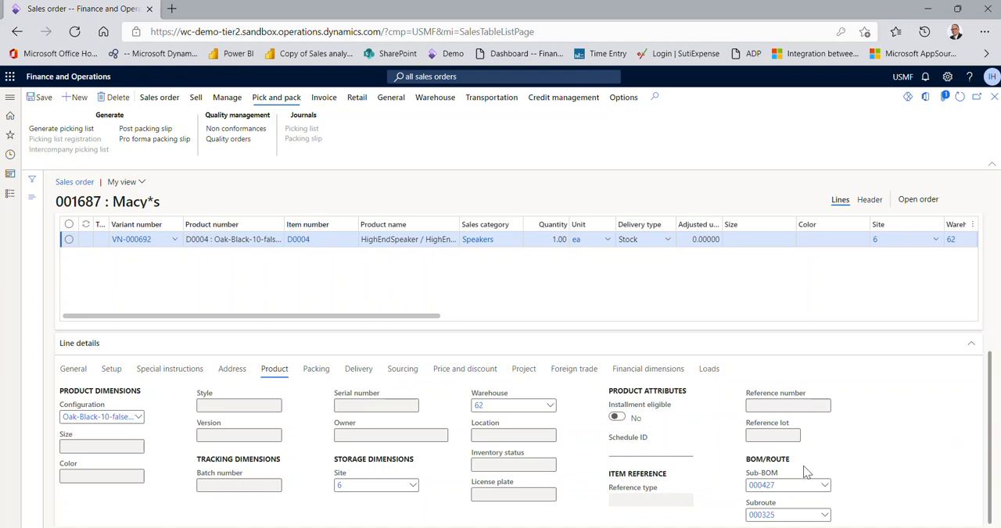
{"action": "mouse_move", "coordinate": [78, 415]}
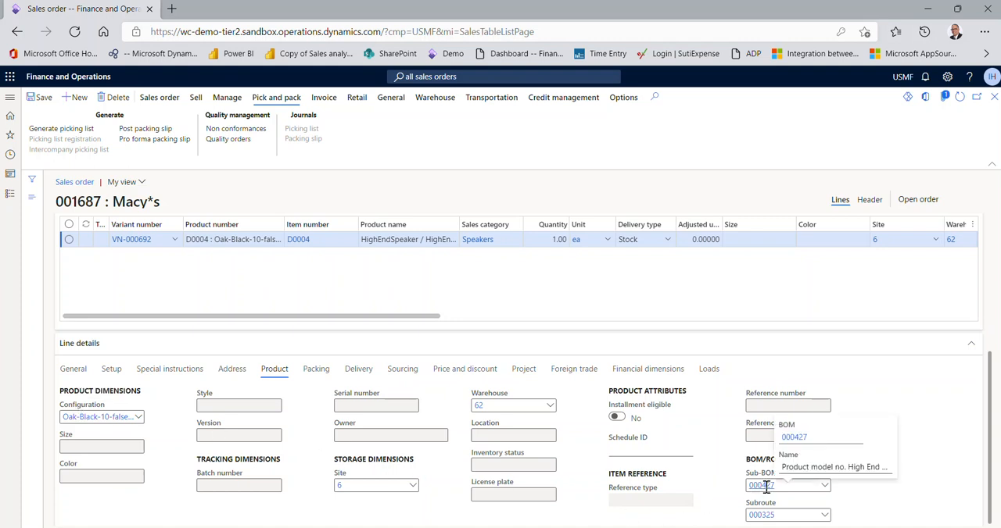
Open bill of materials 000427 and review components such as M0003 Tweeter Speaker Unit
{"action": "left_click", "coordinate": [782, 485]}
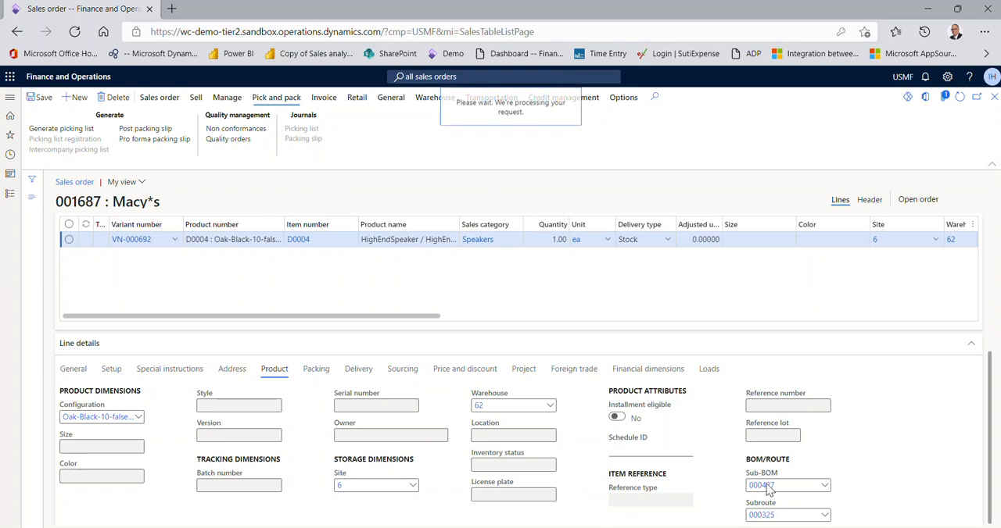
{"action": "left_click", "coordinate": [760, 485]}
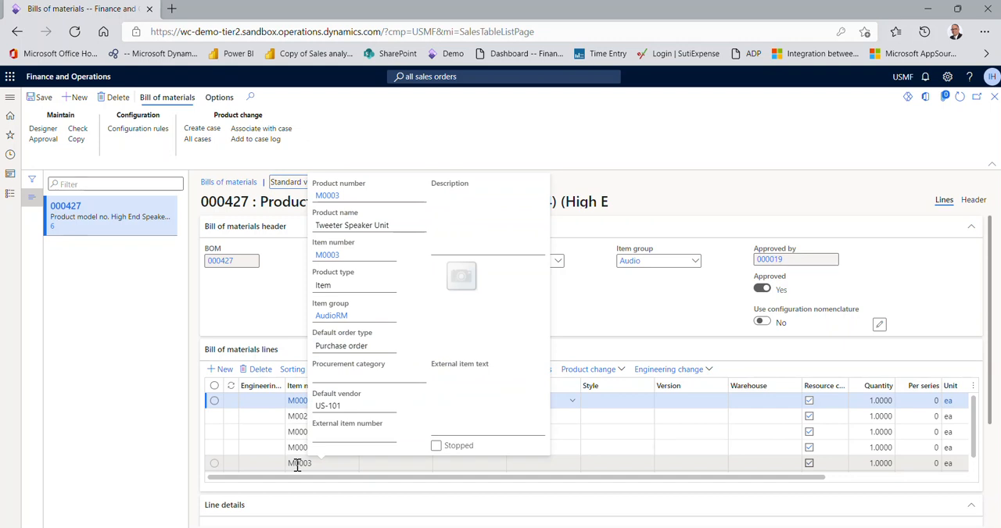
Open route 000325 and widen Configuration to show Oak-Black-10-false-128
{"action": "left_click", "coordinate": [143, 347]}
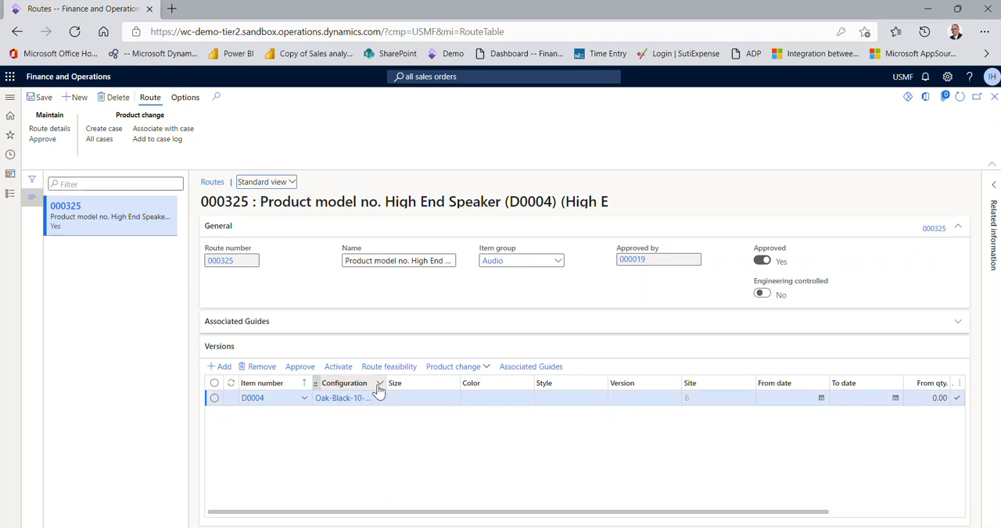
{"action": "left_click", "coordinate": [356, 398]}
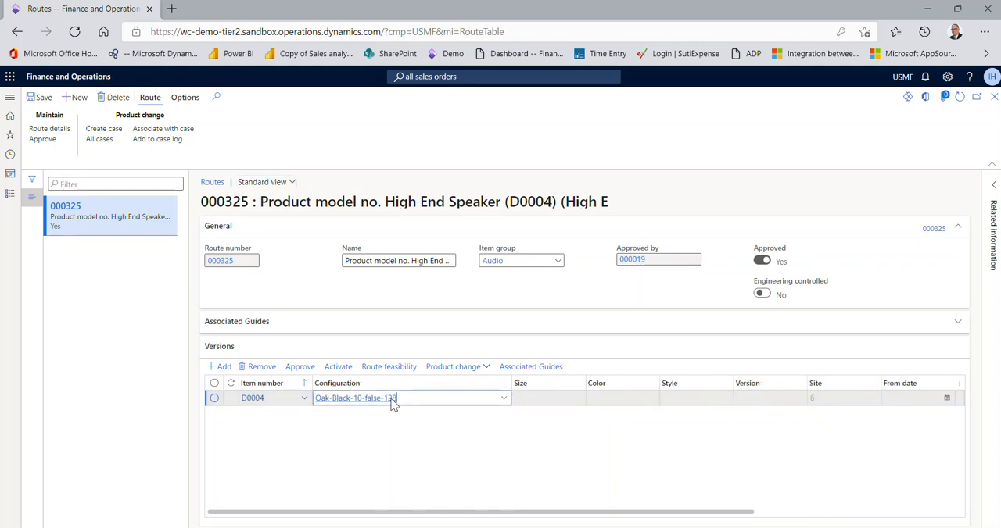
{"action": "mouse_move", "coordinate": [383, 398]}
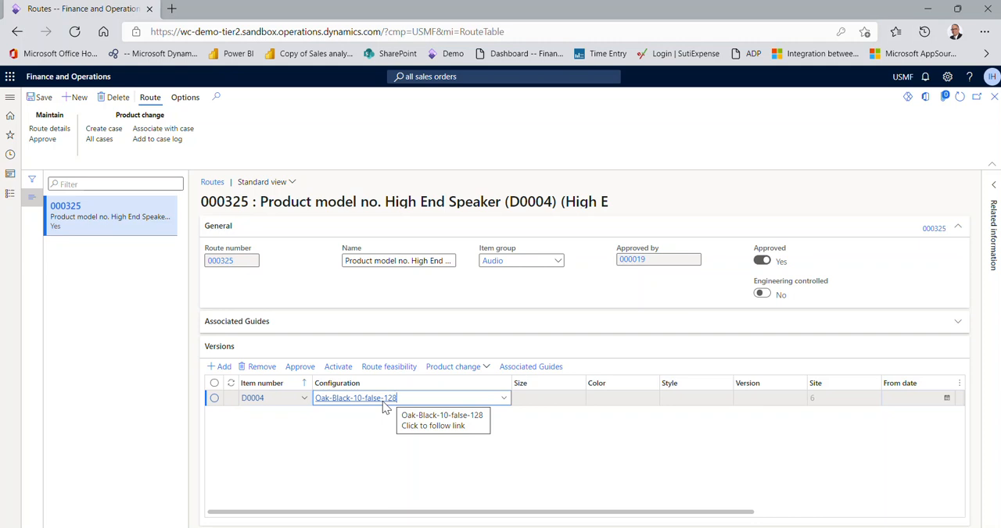
{"action": "mouse_move", "coordinate": [376, 416]}
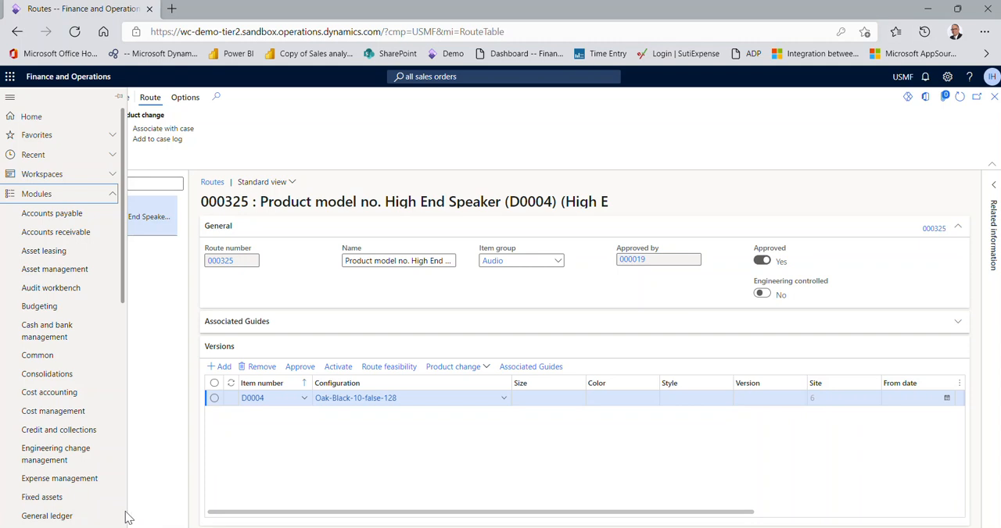
Go to Product information management in the modules list to reach its parameters
{"action": "scroll", "scroll_direction": "down", "scroll_amount": 3}
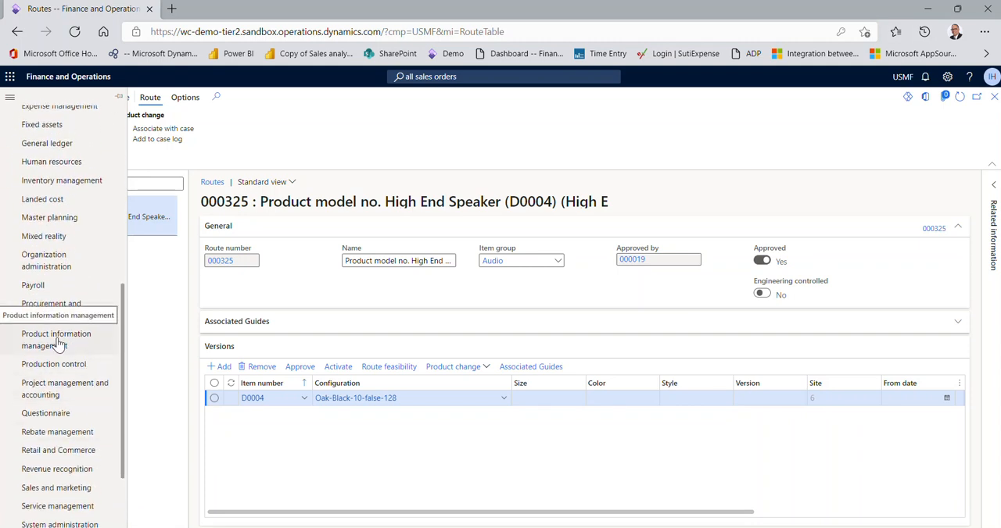
{"action": "left_click", "coordinate": [56, 339]}
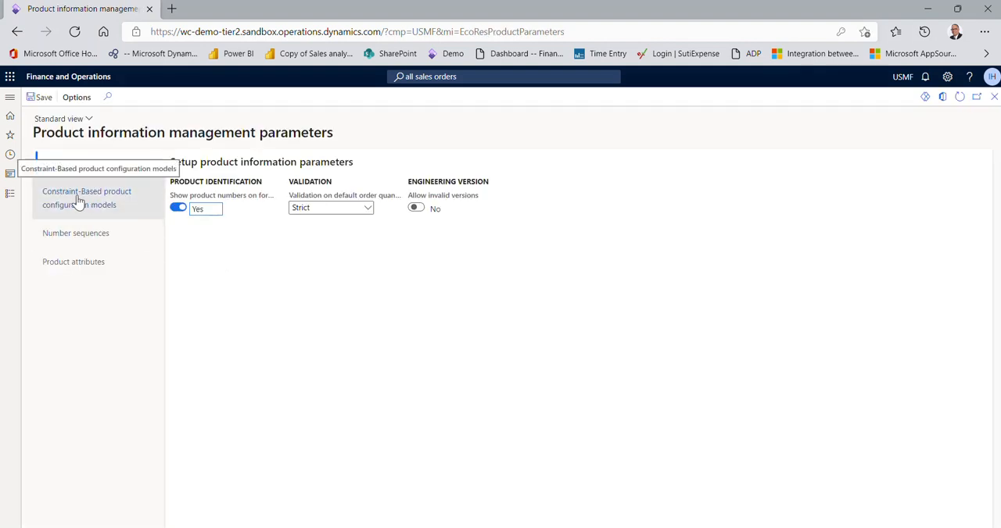
{"action": "left_click", "coordinate": [86, 198]}
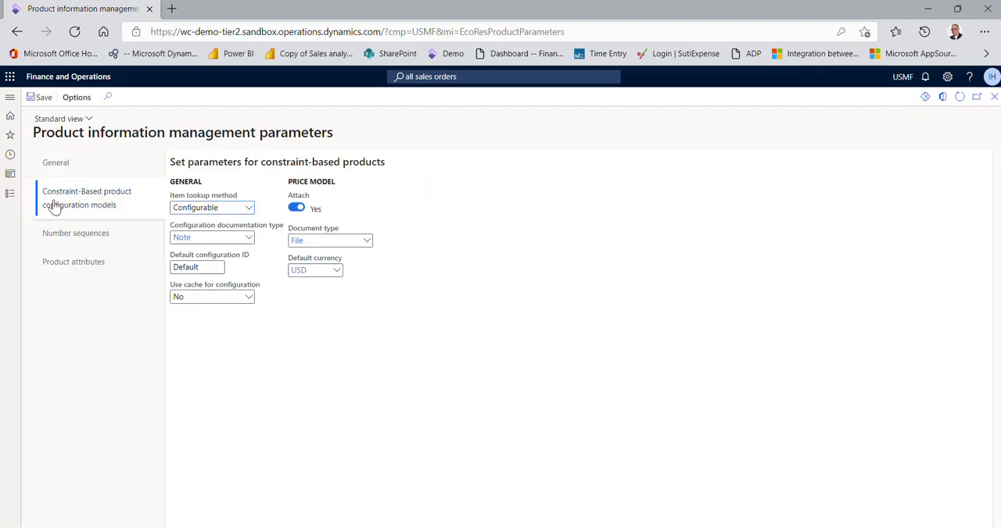
{"action": "left_click", "coordinate": [248, 207]}
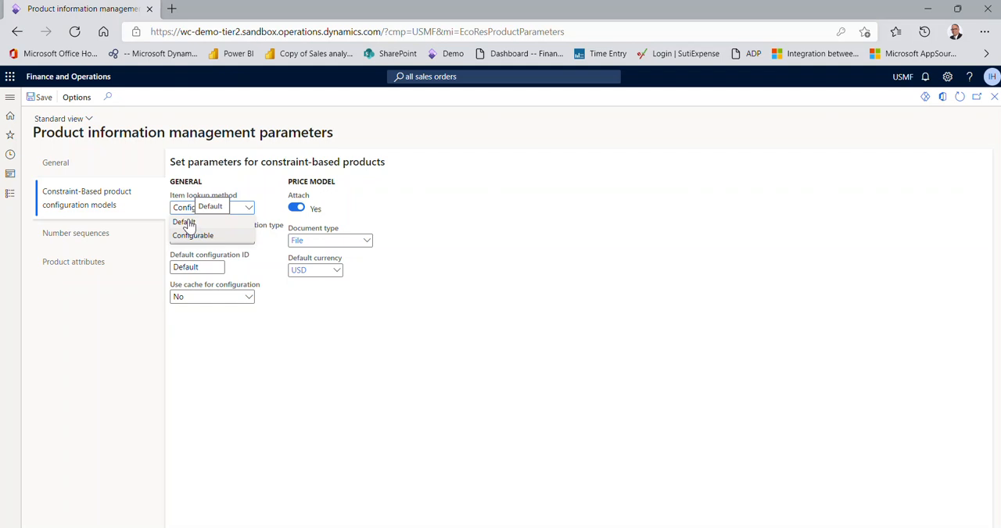
{"action": "left_click", "coordinate": [192, 235]}
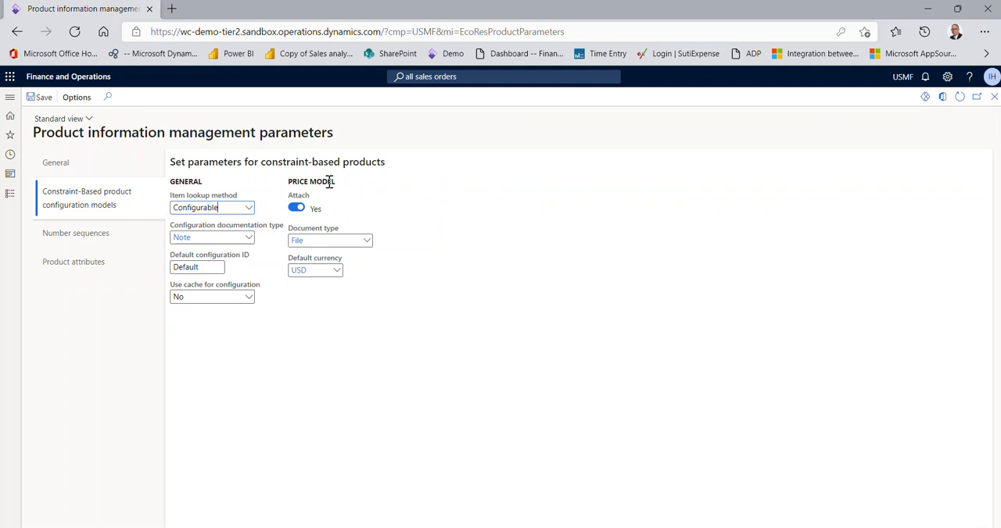
{"action": "mouse_move", "coordinate": [296, 207]}
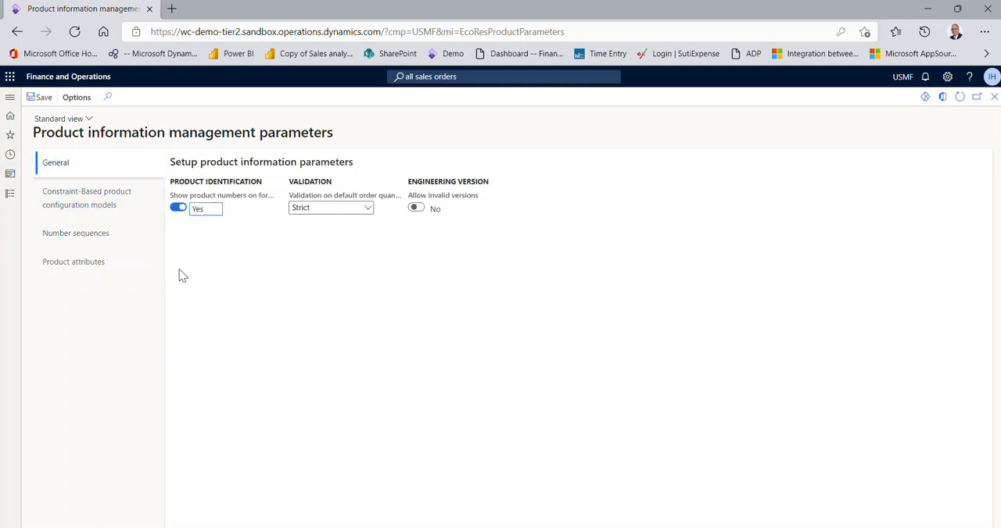
{"action": "mouse_move", "coordinate": [204, 290]}
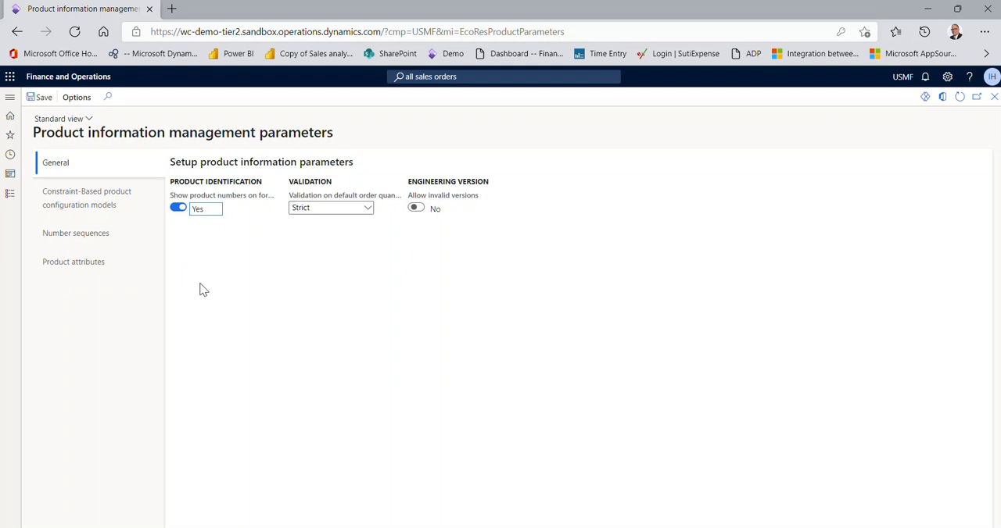